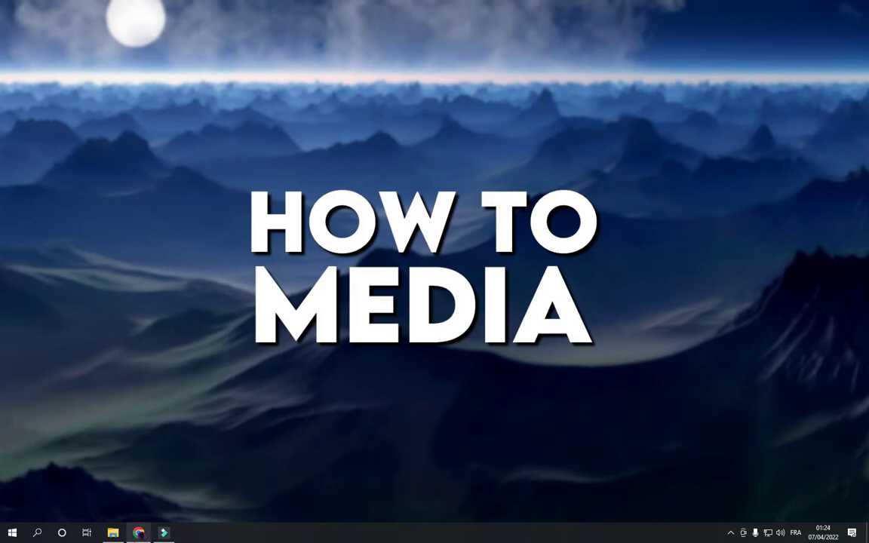
# Bring up the Filmora9 project and open the 'Living Pulse - Go Goes' clip's context menu.
pyautogui.click(163, 534)
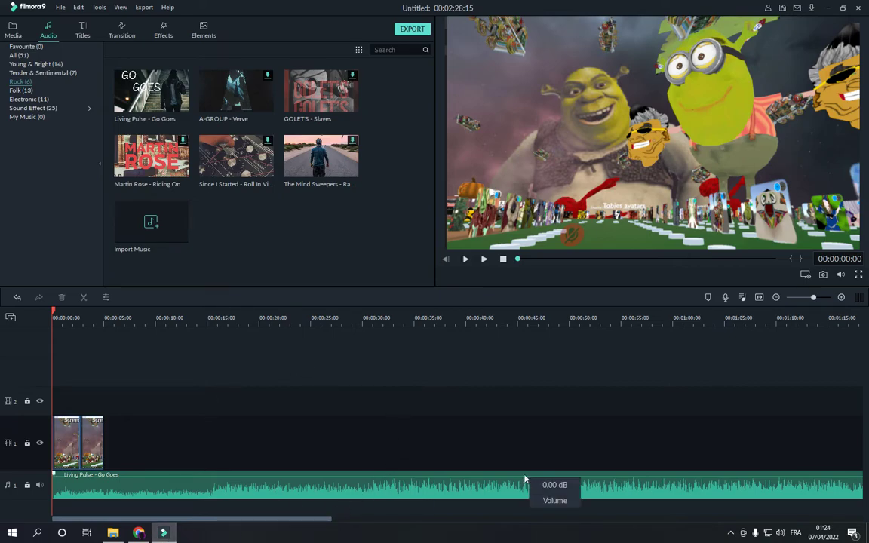
pyautogui.moveTo(222, 482)
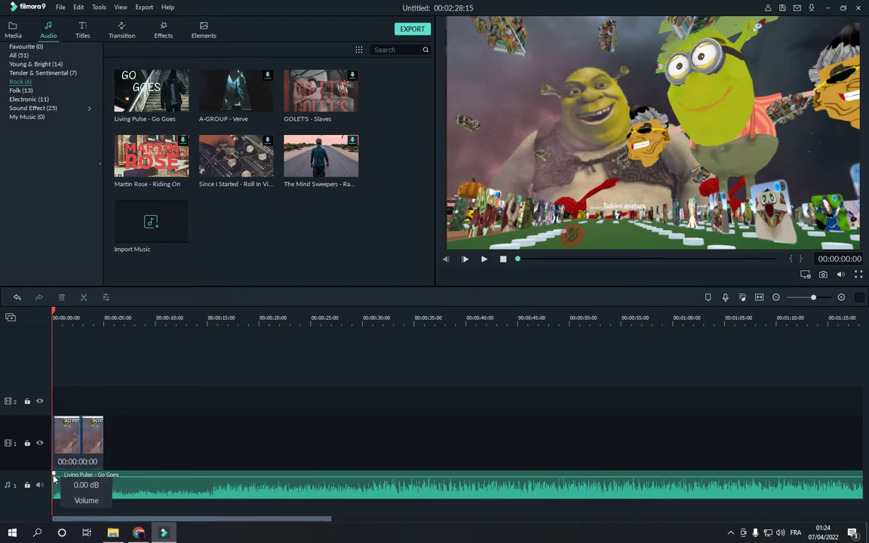
pyautogui.rightClick(189, 491)
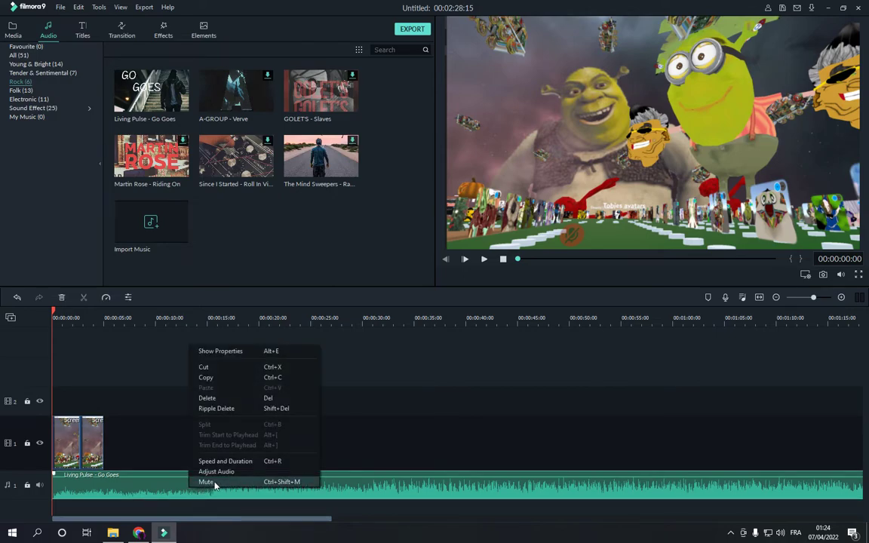
pyautogui.moveTo(190, 488)
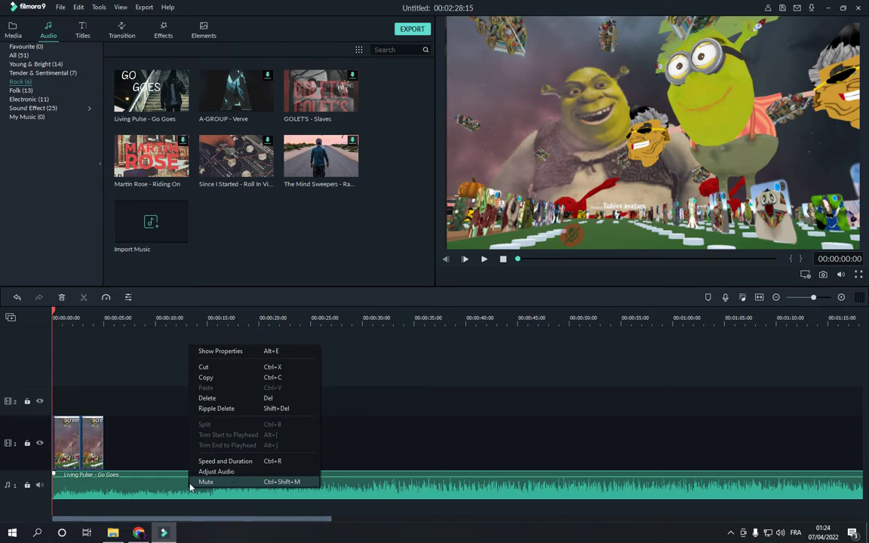
# Mute the 'Living Pulse - Go Goes' clip, then reopen its context menu.
pyautogui.click(206, 481)
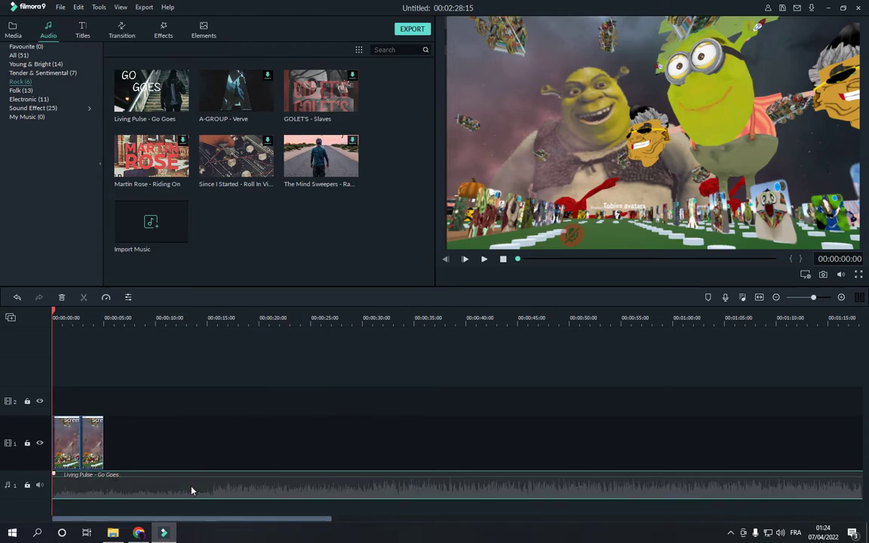
pyautogui.rightClick(181, 485)
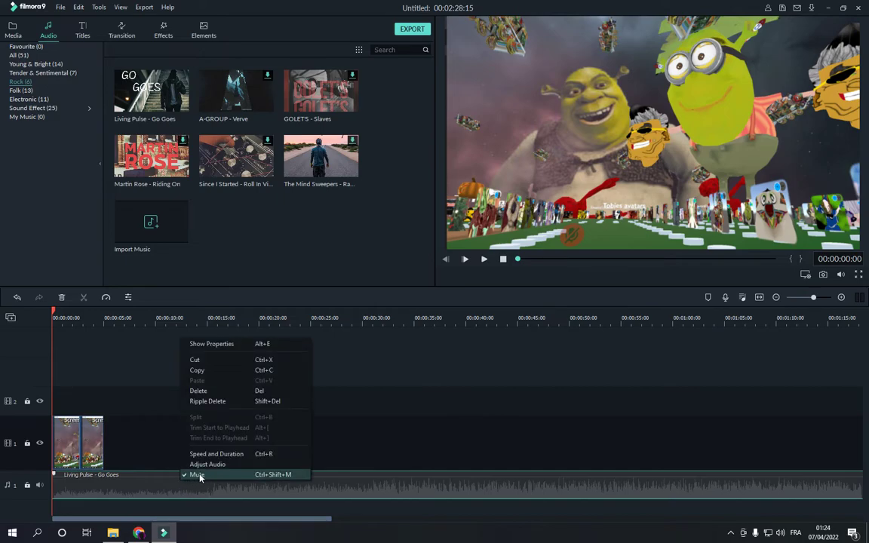
# Uncheck Mute to restore the 'Living Pulse - Go Goes' audio.
pyautogui.click(197, 475)
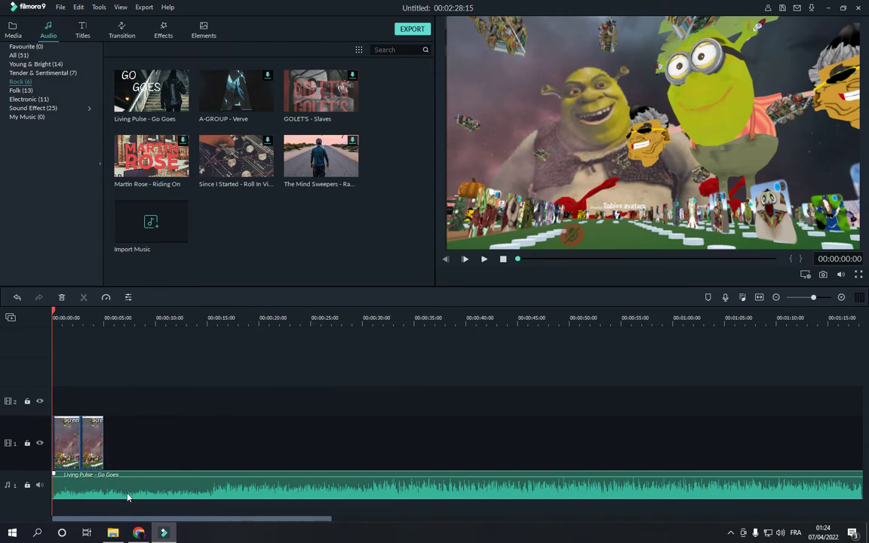